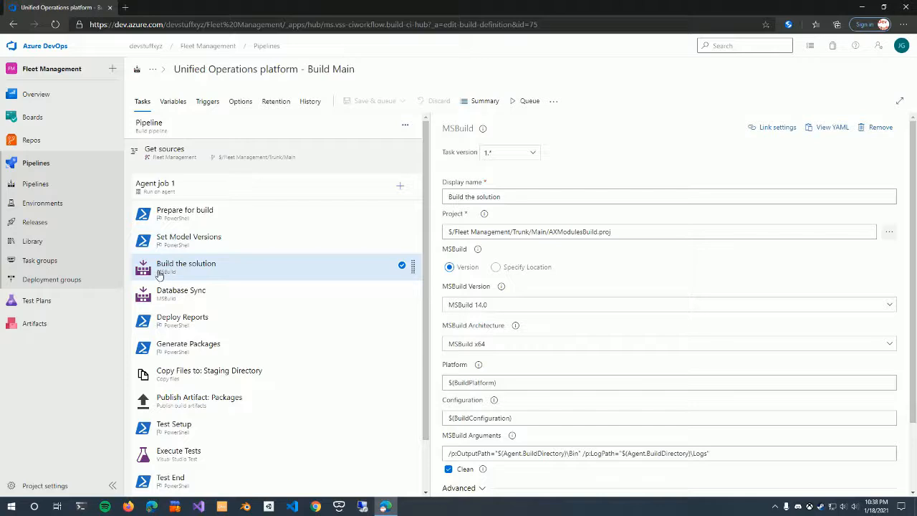
{"action": "mouse_move", "coordinate": [169, 280]}
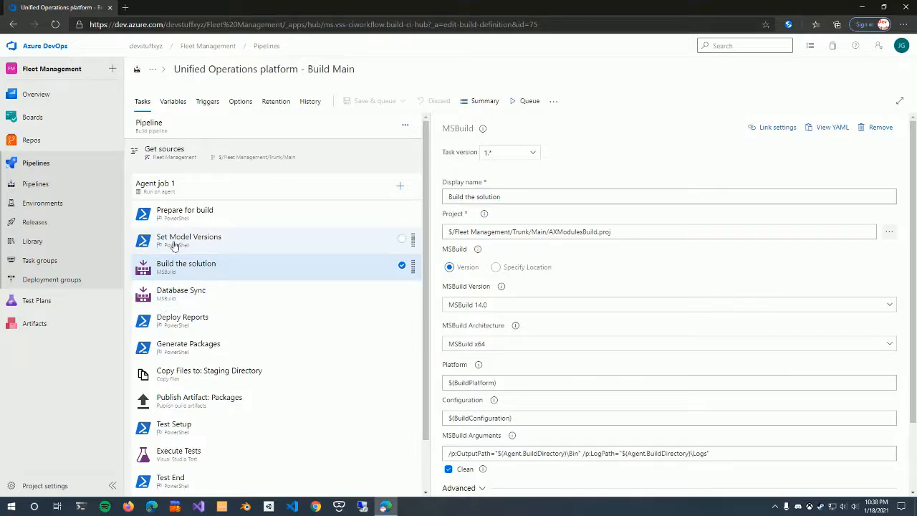
{"action": "mouse_move", "coordinate": [392, 249]}
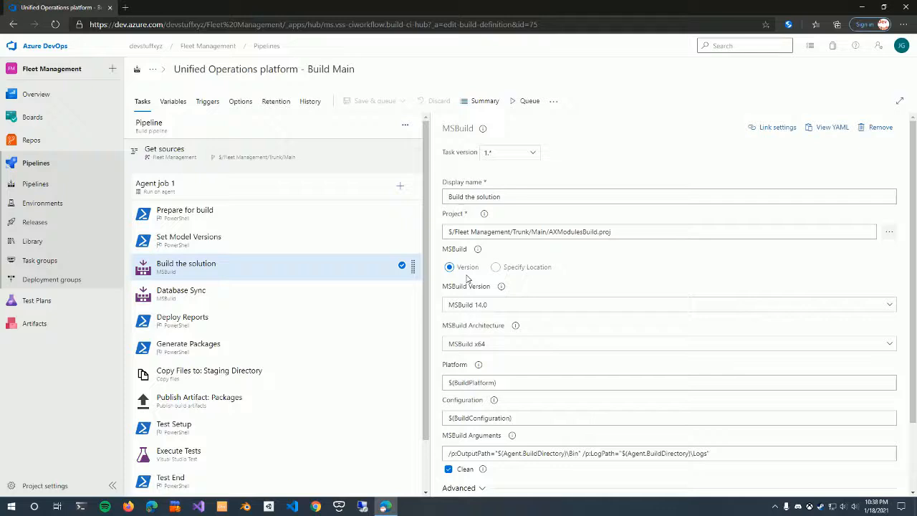
Set the Build the solution task's MSBuild Version to MSBuild 15.0
{"action": "left_click", "coordinate": [666, 303]}
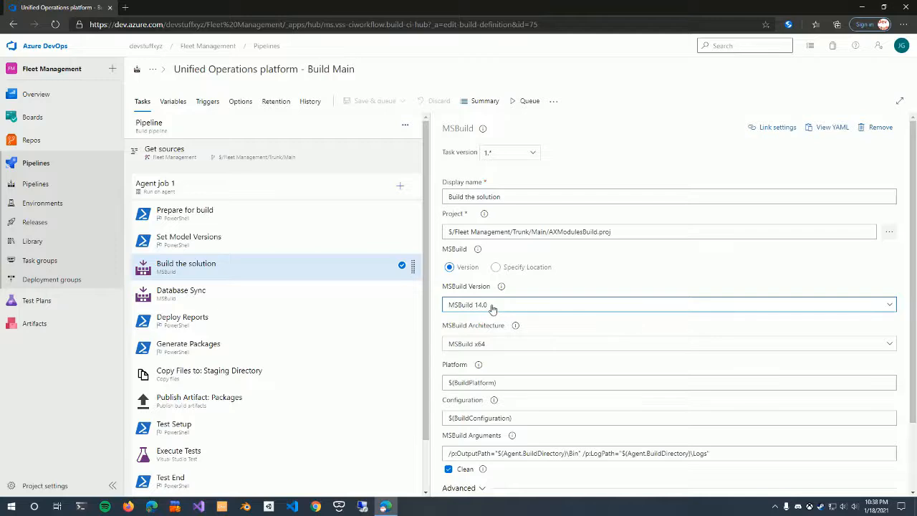
{"action": "left_click", "coordinate": [668, 303]}
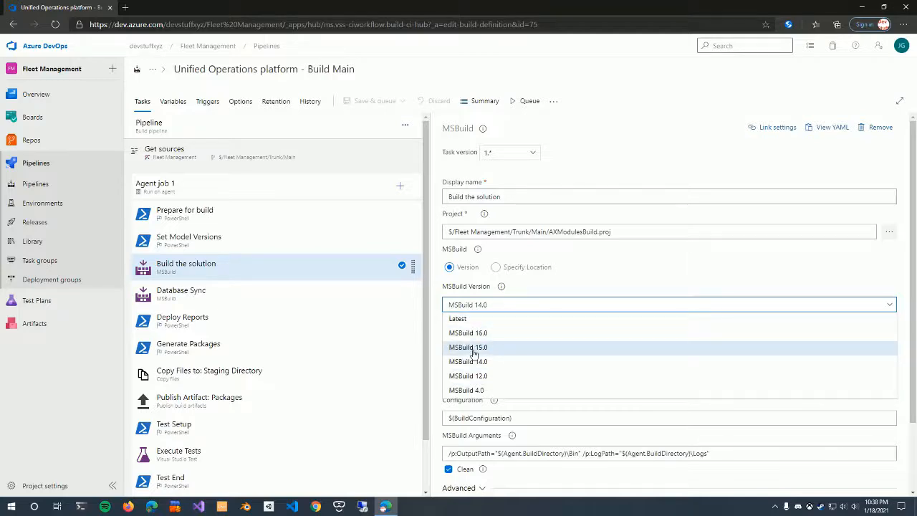
{"action": "left_click", "coordinate": [467, 347]}
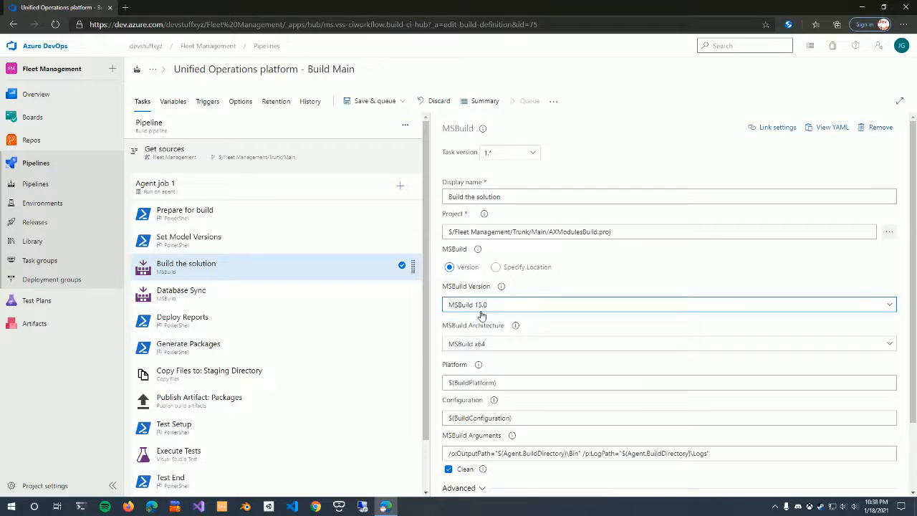
{"action": "mouse_move", "coordinate": [490, 313]}
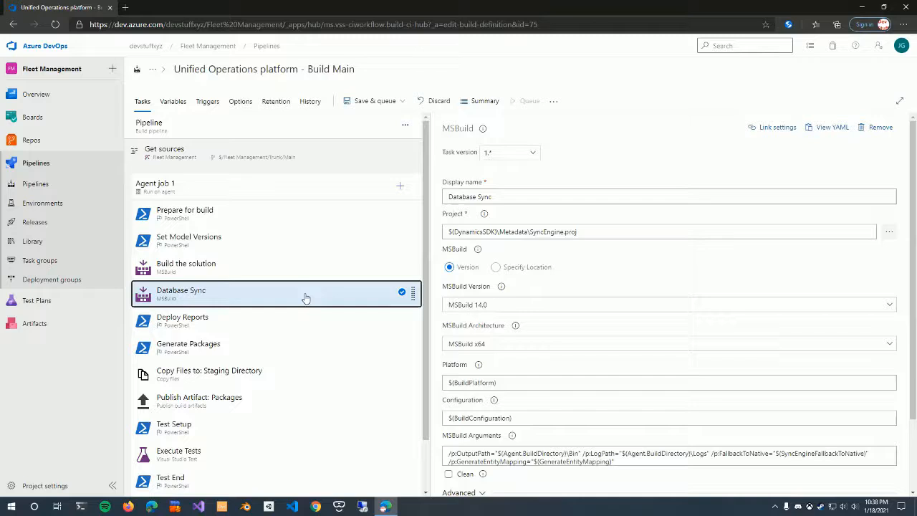
Set the Database Sync task's MSBuild Version to MSBuild 15.0
{"action": "left_click", "coordinate": [668, 304]}
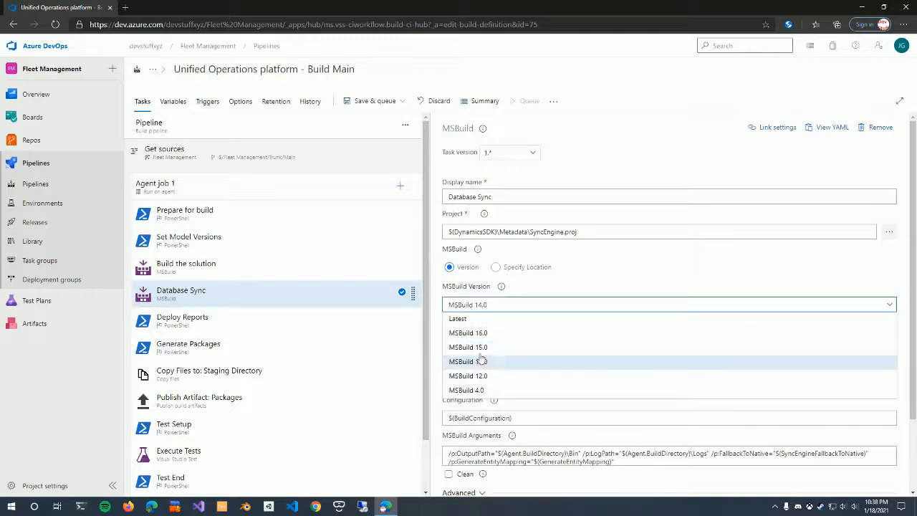
{"action": "left_click", "coordinate": [468, 347]}
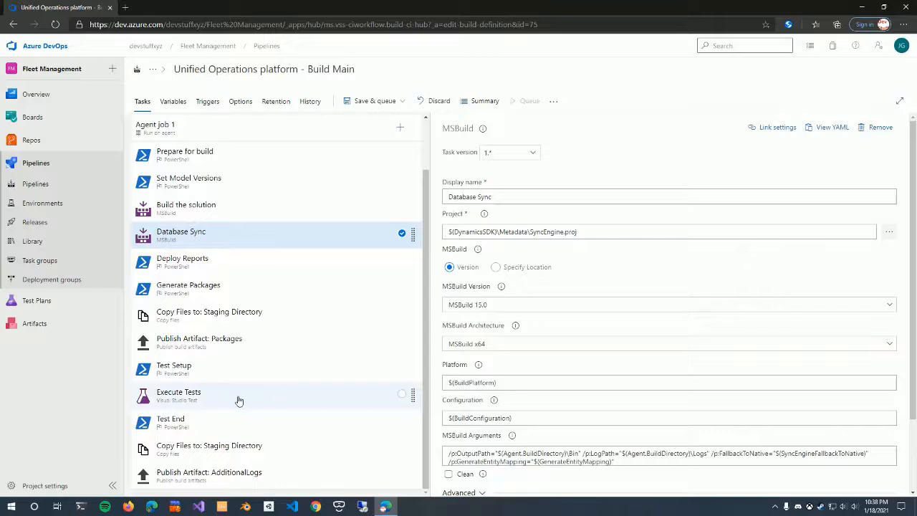
Set Execute Tests' Test platform version to Visual Studio 2017 under Execution options
{"action": "left_click", "coordinate": [178, 396]}
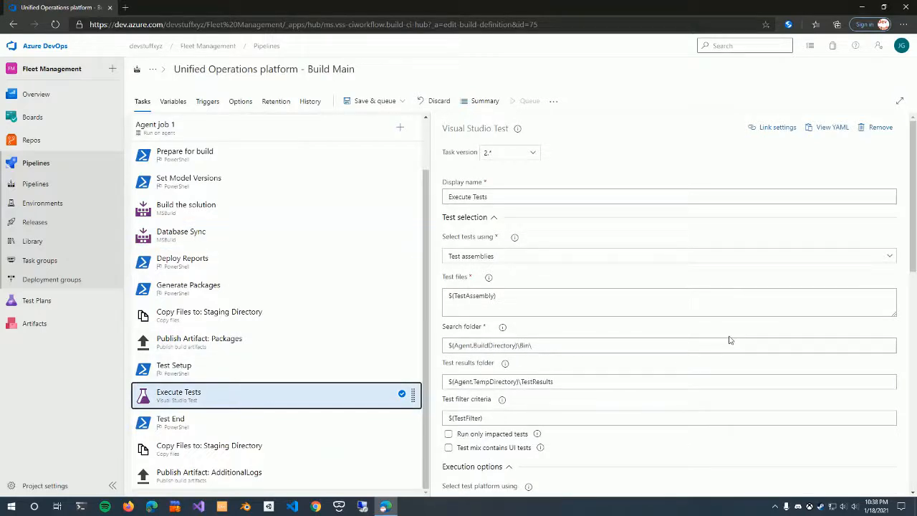
{"action": "scroll", "scroll_direction": "down", "scroll_amount": 3}
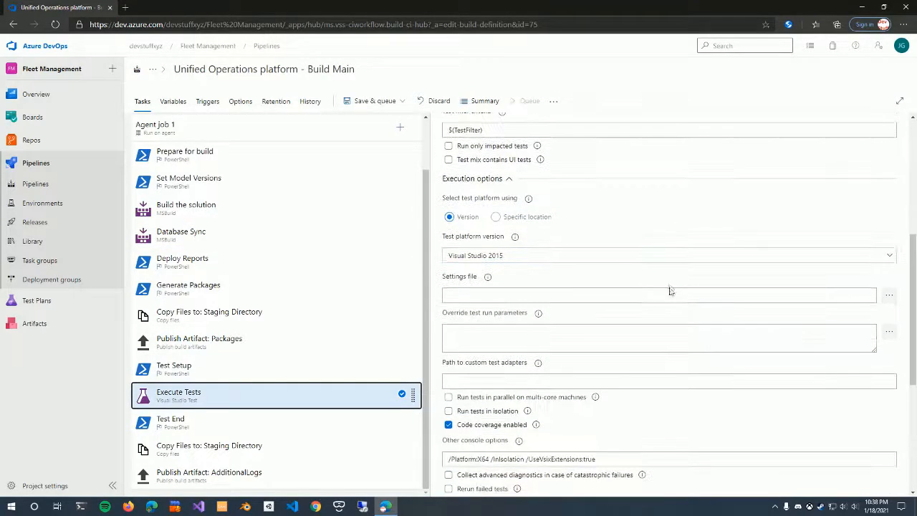
{"action": "scroll", "scroll_direction": "down", "scroll_amount": 3}
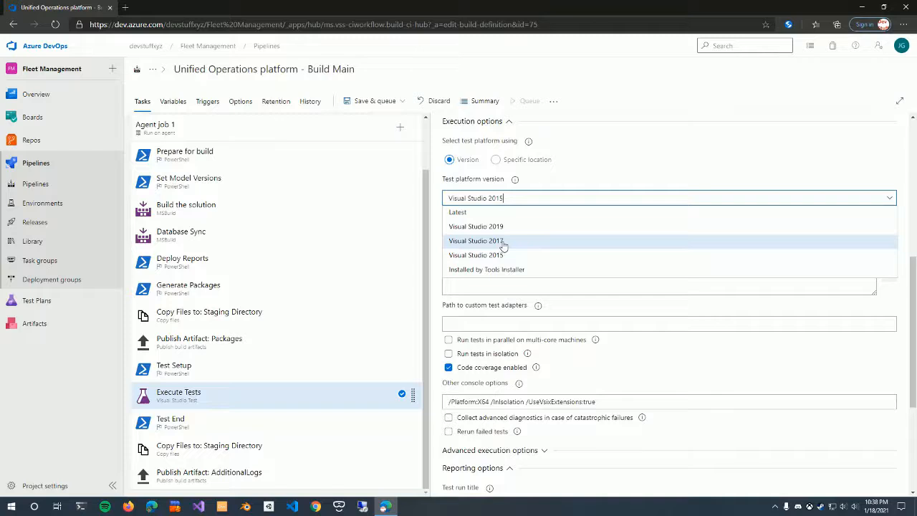
{"action": "left_click", "coordinate": [476, 241]}
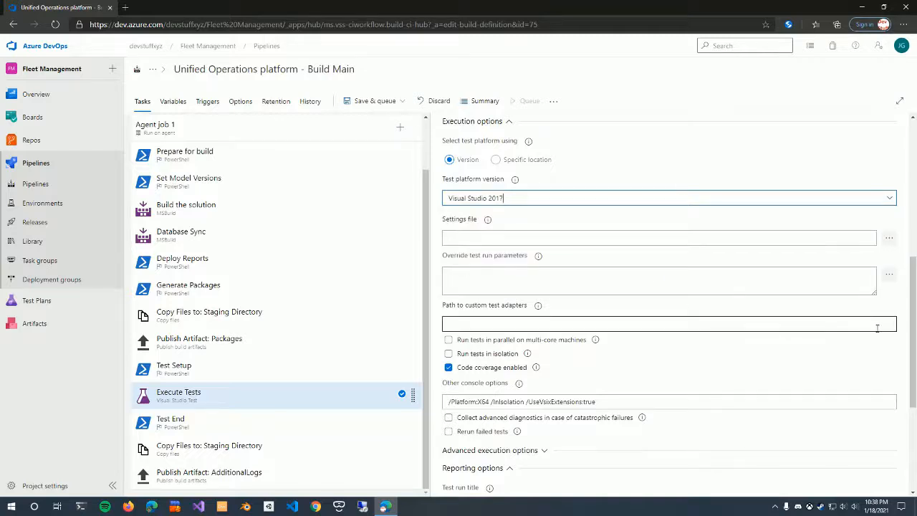
{"action": "scroll", "scroll_direction": "down", "scroll_amount": 3}
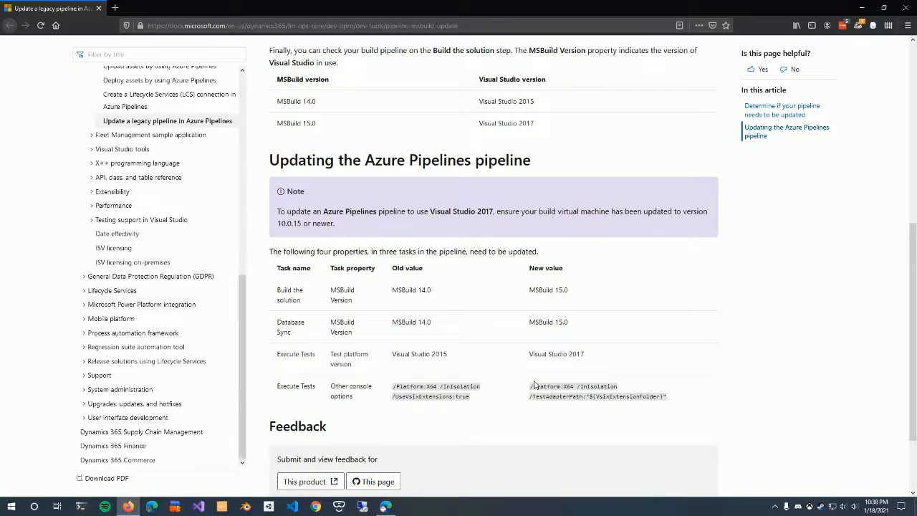
Copy the new console options value from the documentation table in Edge
{"action": "left_click_drag", "start_coordinate": [529, 385], "coordinate": [666, 396]}
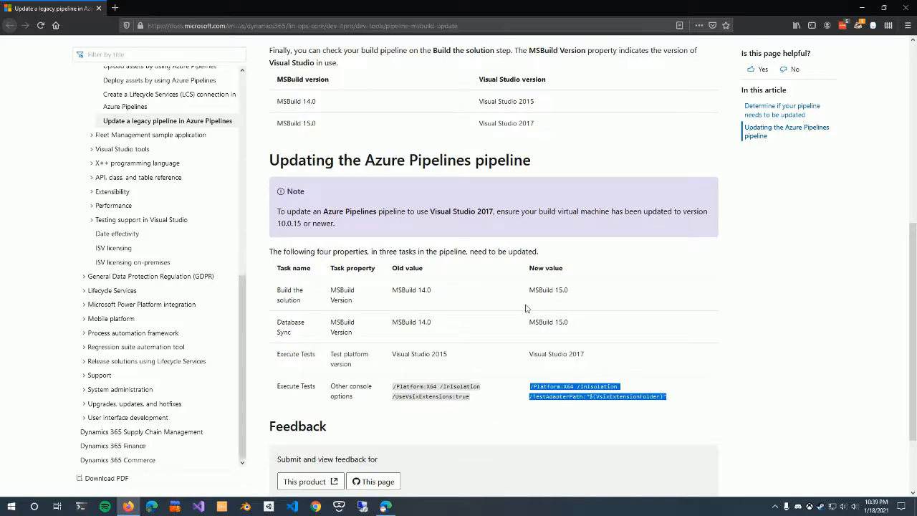
{"action": "mouse_move", "coordinate": [502, 407]}
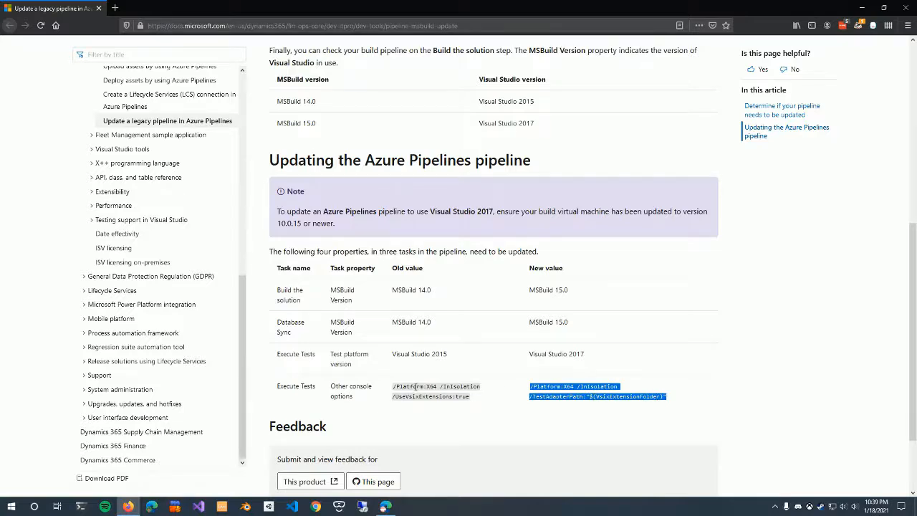
{"action": "mouse_move", "coordinate": [404, 395]}
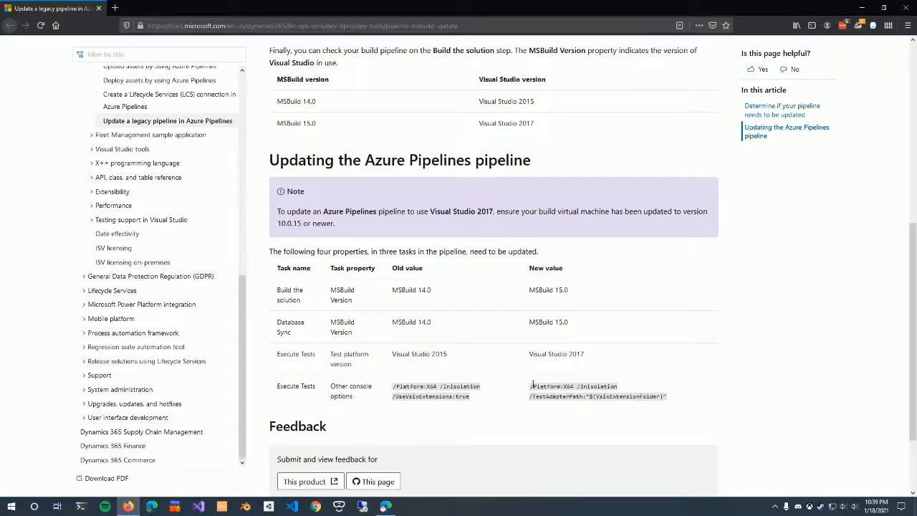
{"action": "left_click", "coordinate": [530, 386]}
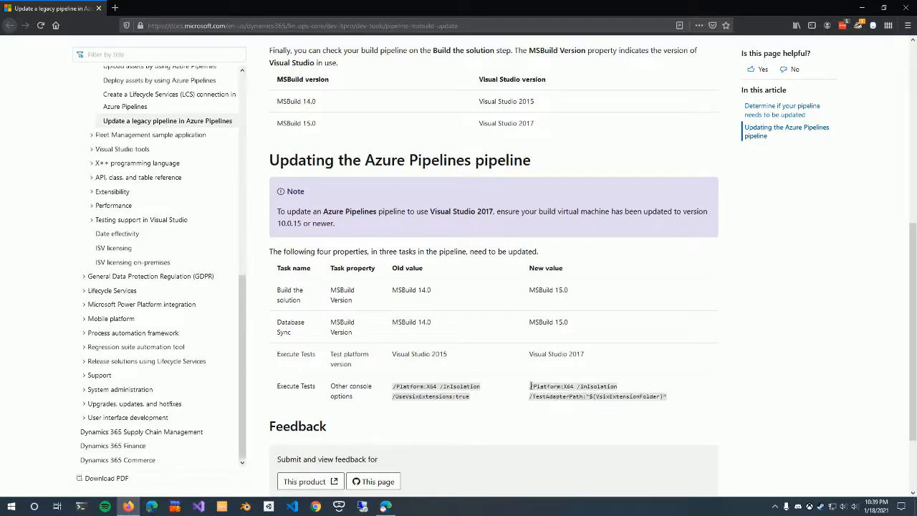
{"action": "right_click", "coordinate": [573, 390]}
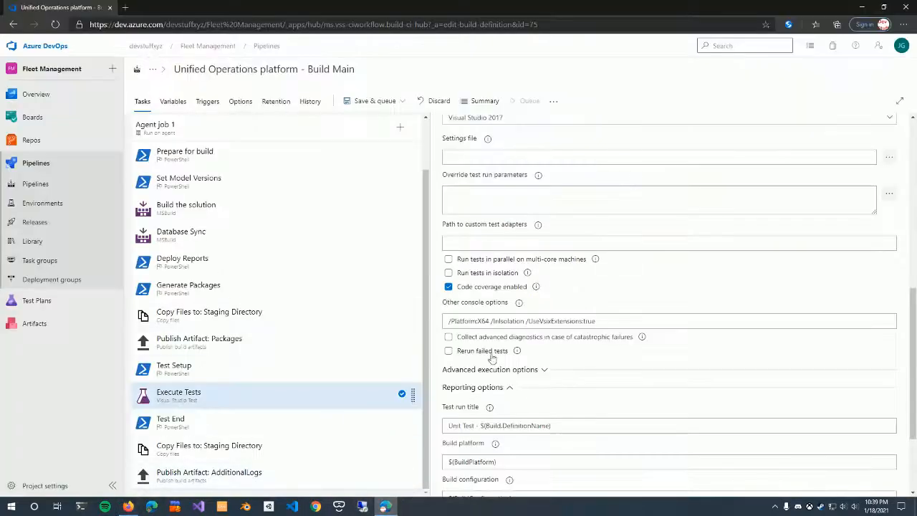
Replace Execute Tests' Other console options with the copied documentation value
{"action": "triple_click", "coordinate": [668, 321]}
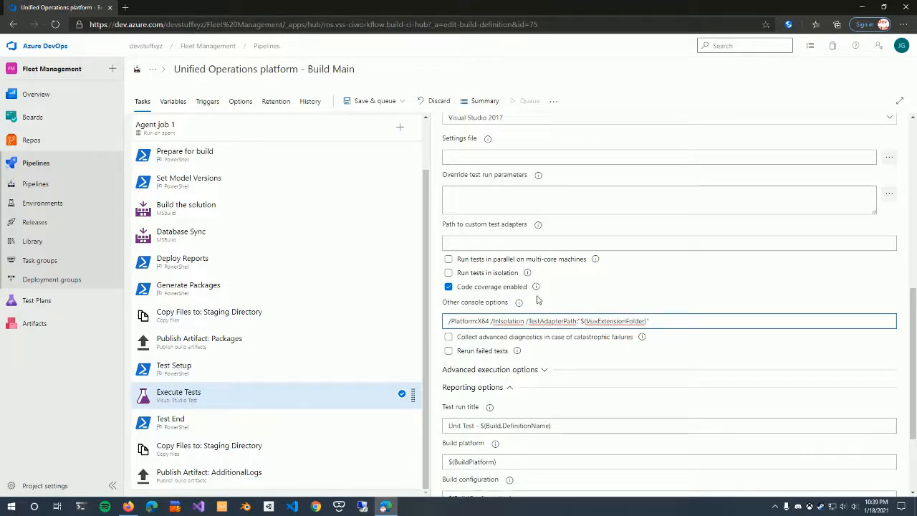
{"action": "mouse_move", "coordinate": [562, 299]}
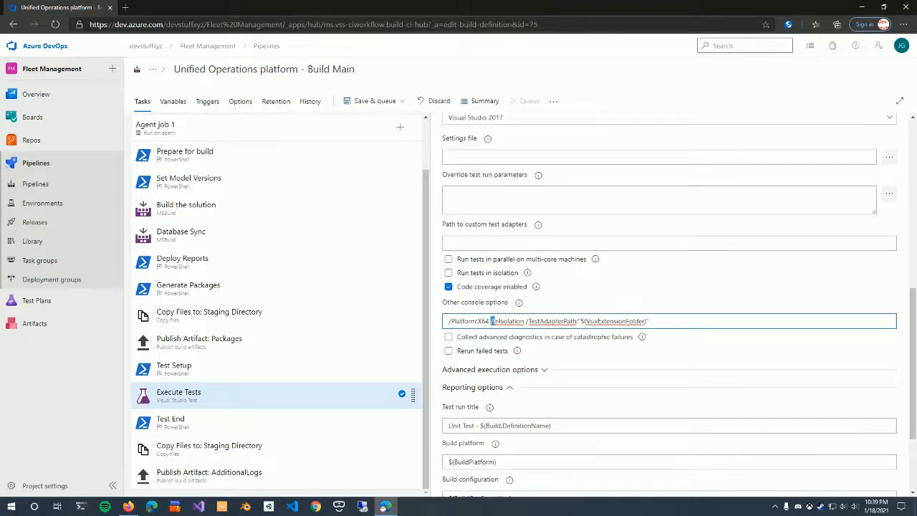
{"action": "double_click", "coordinate": [507, 321]}
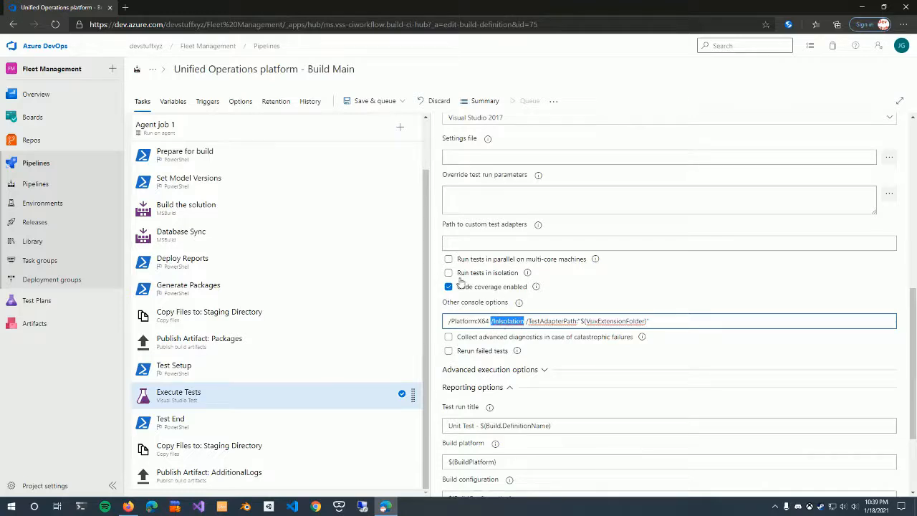
{"action": "mouse_move", "coordinate": [547, 271]}
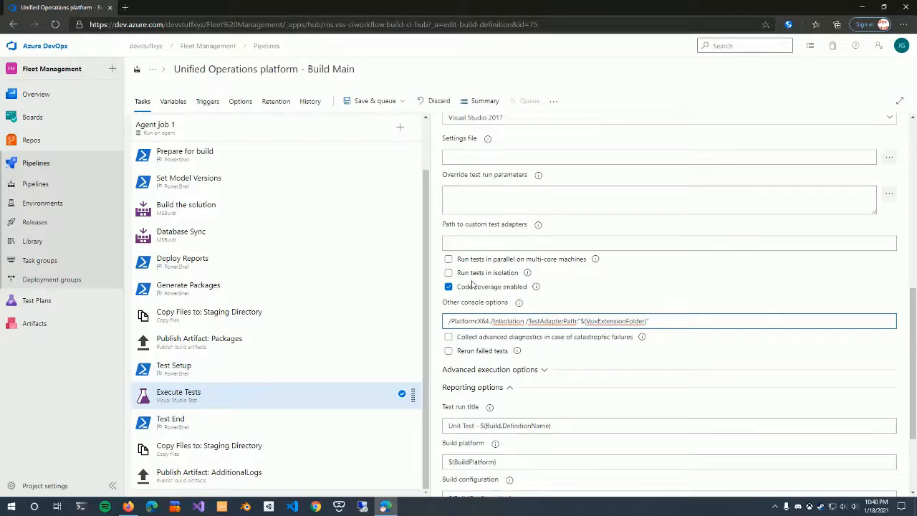
{"action": "left_click", "coordinate": [494, 321]}
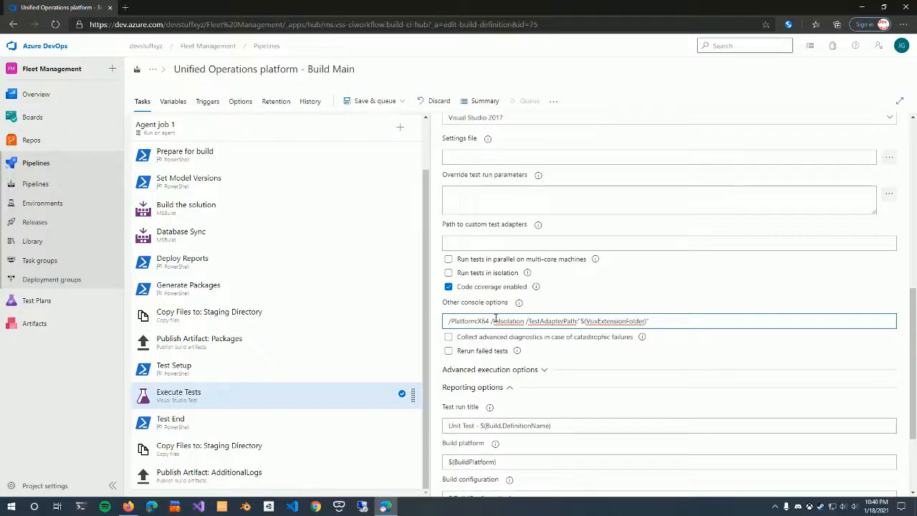
{"action": "double_click", "coordinate": [507, 321]}
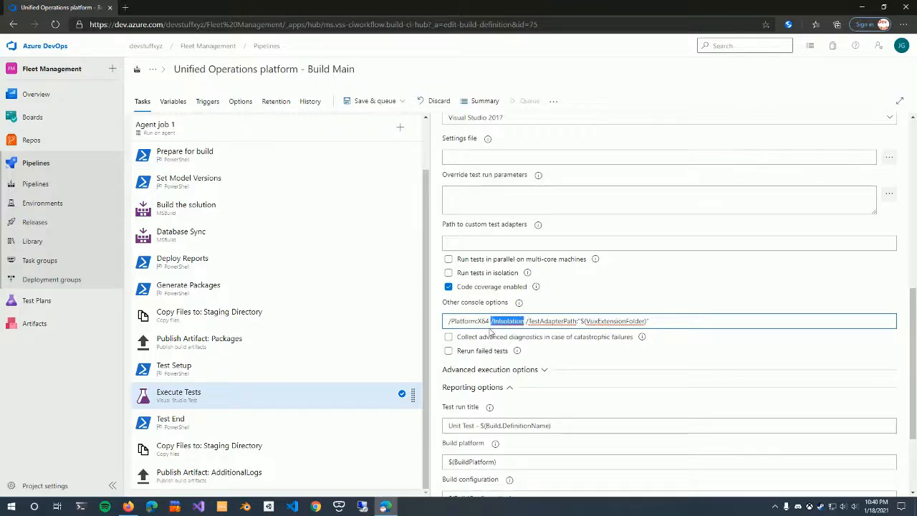